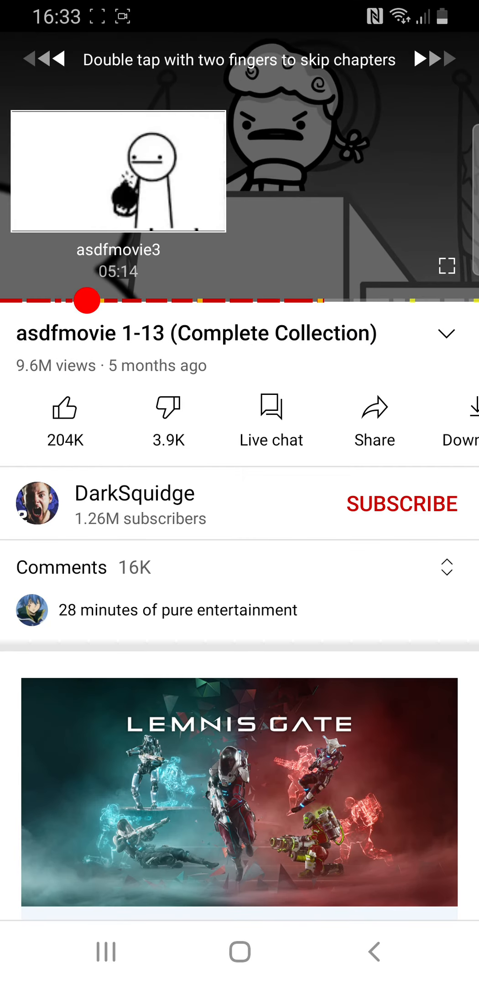
# - Switch the asdfmovie 1-13 collection video to fullscreen playback
pyautogui.click(446, 265)
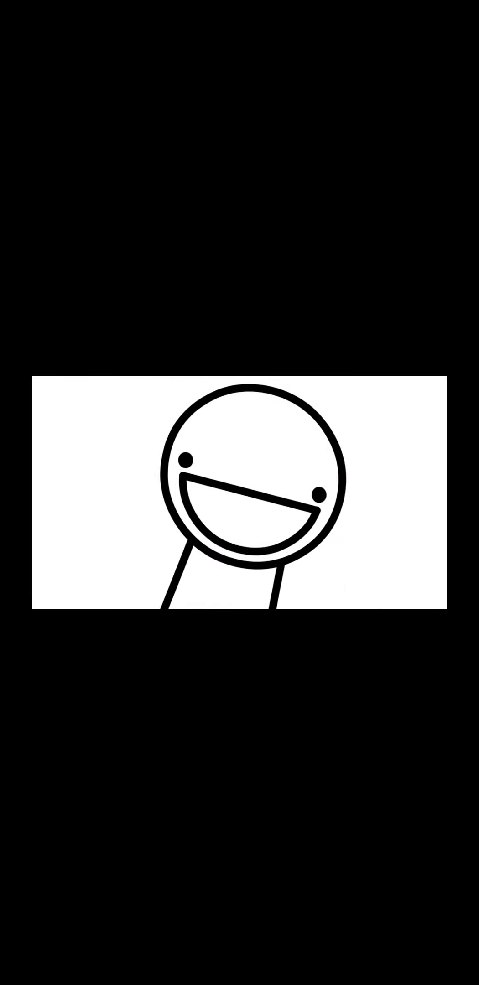